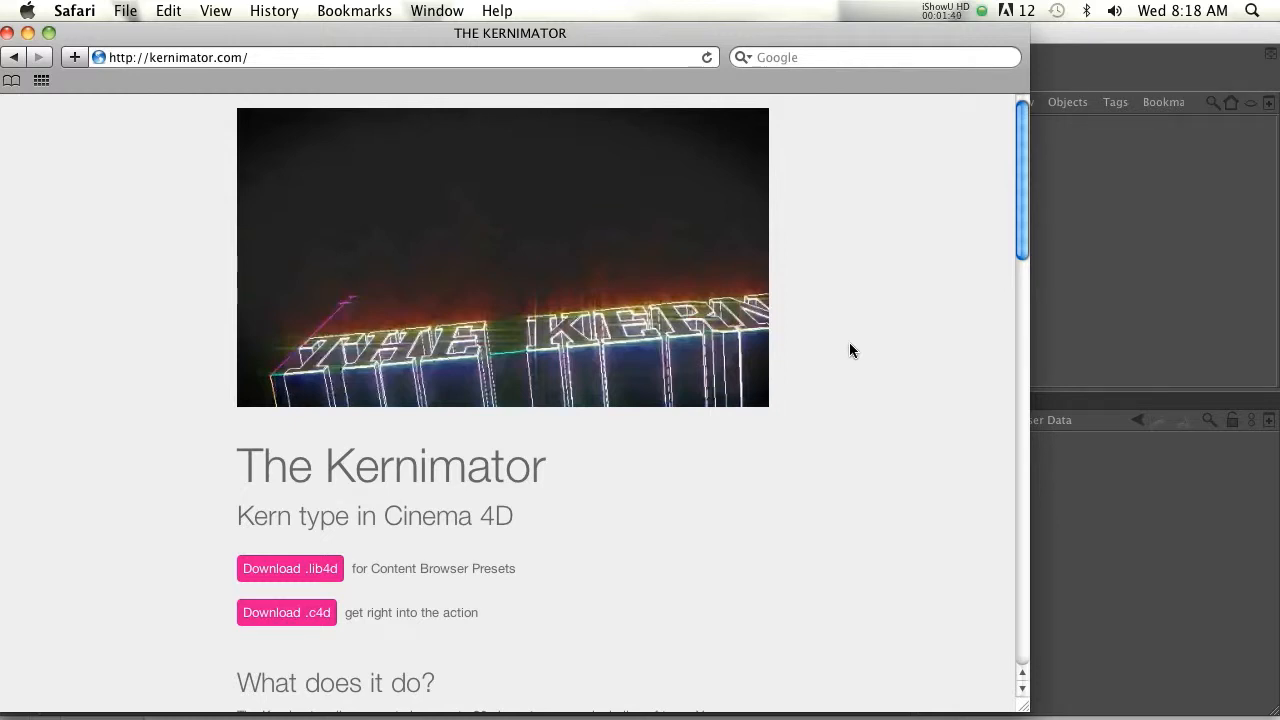
mouse_move(520, 470)
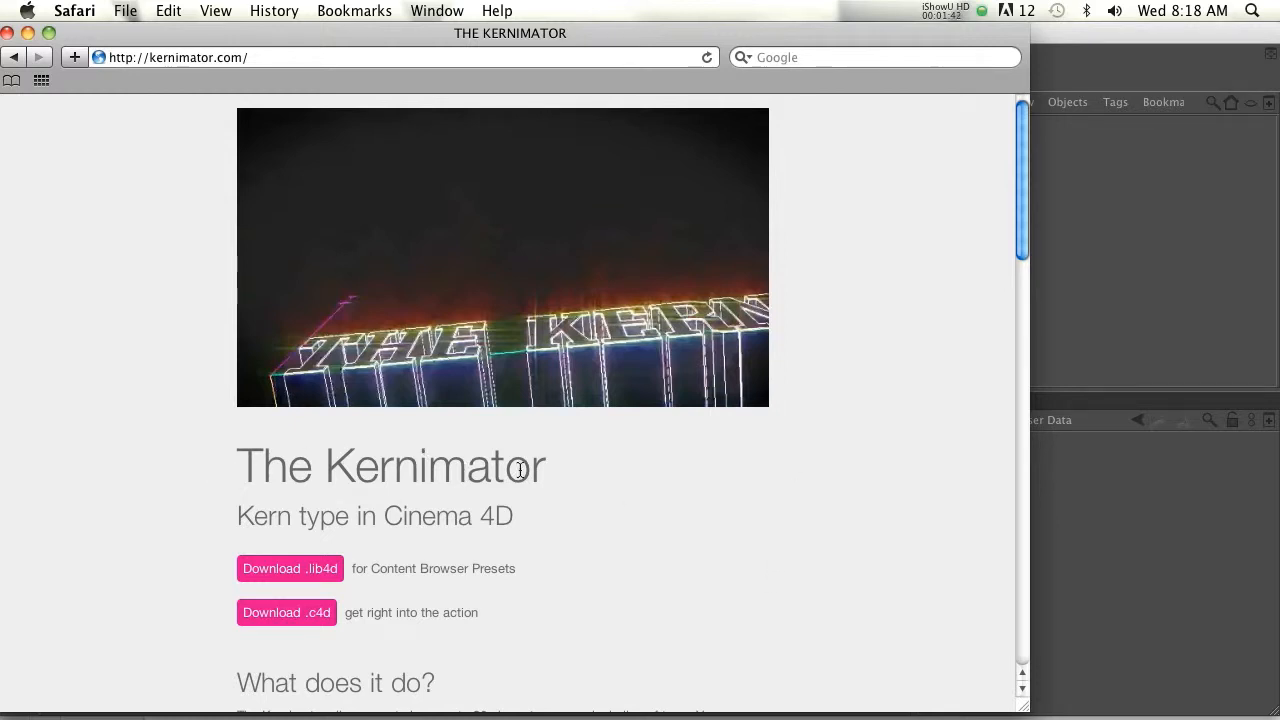
mouse_move(108, 164)
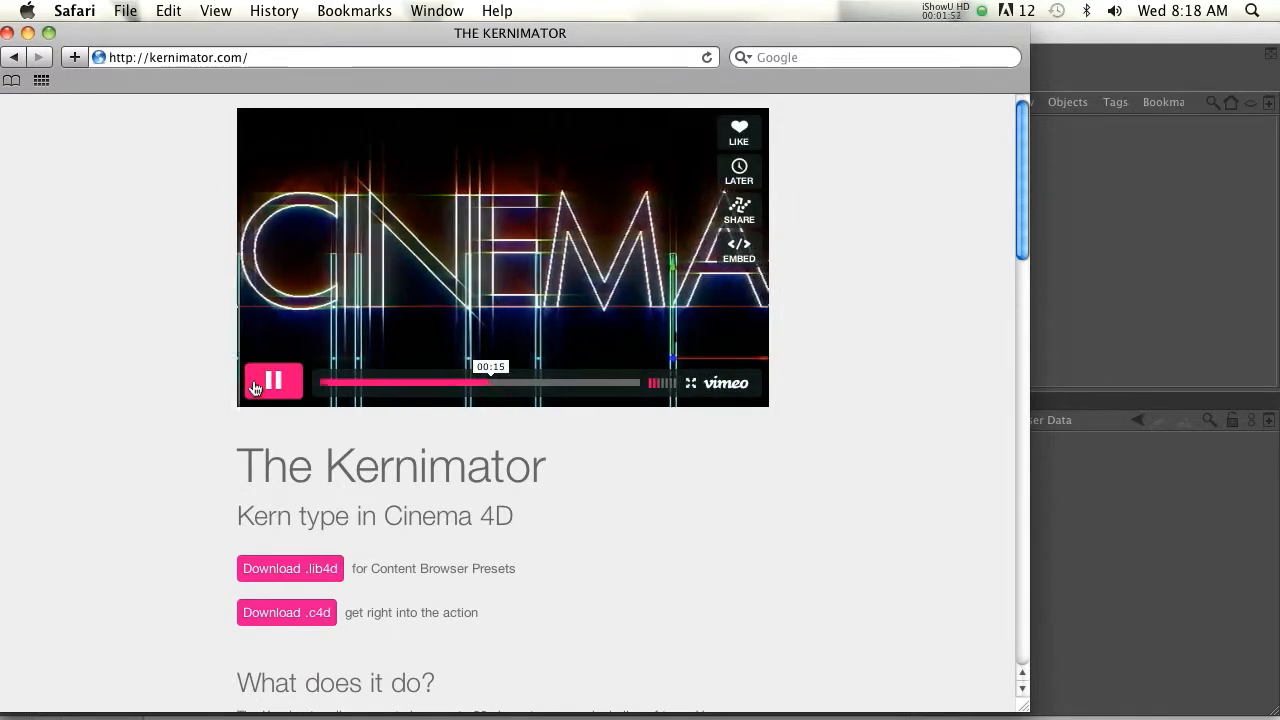
Step: Scroll down the Kernimator page in Safari to reach the demo video
scroll("down", 3)
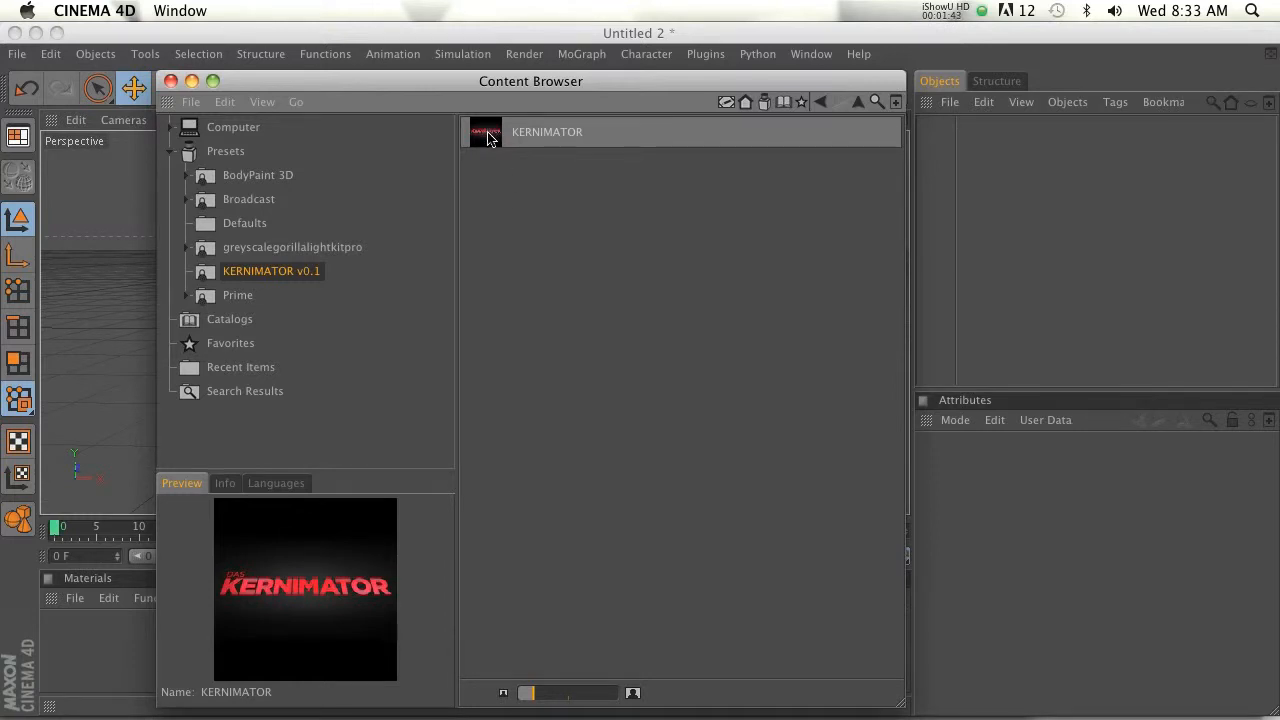
Step: Load the KERNIMATOR v0.1 preset from the Content Browser into the scene
double_click(484, 132)
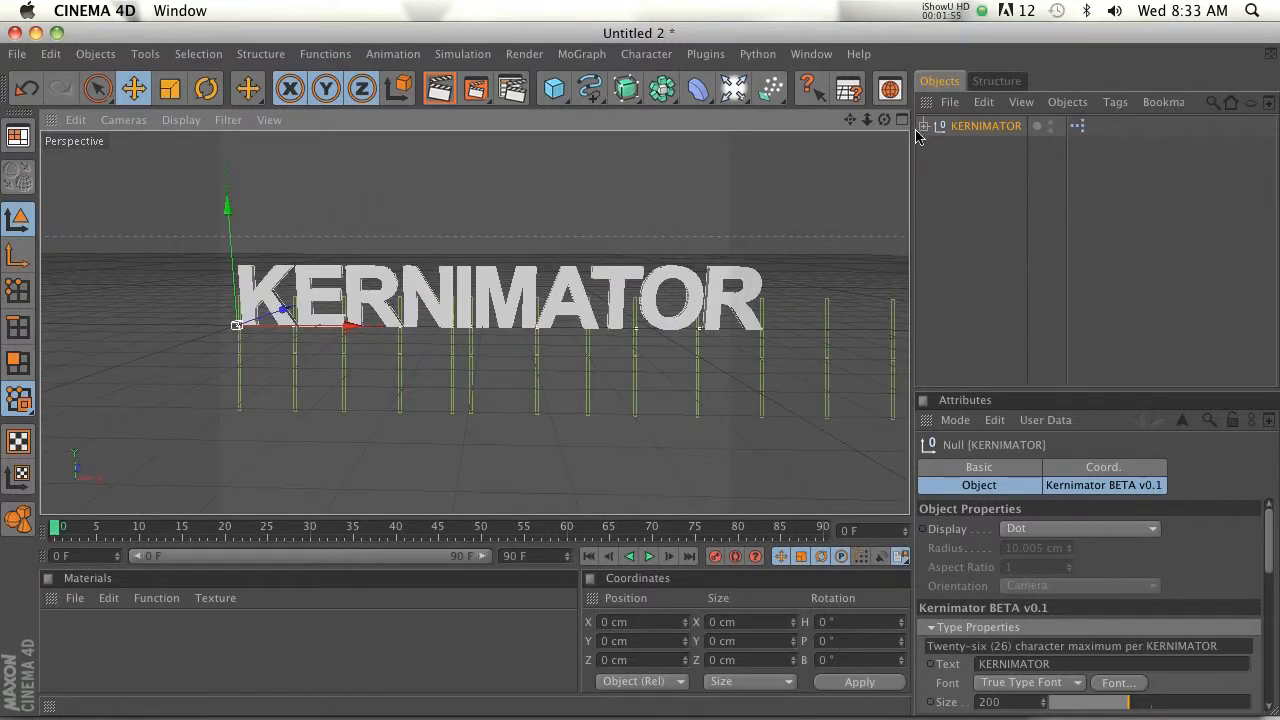
Step: Expand the KERNIMATOR null's kern hierarchy and select the bKern null after K
left_click(936, 124)
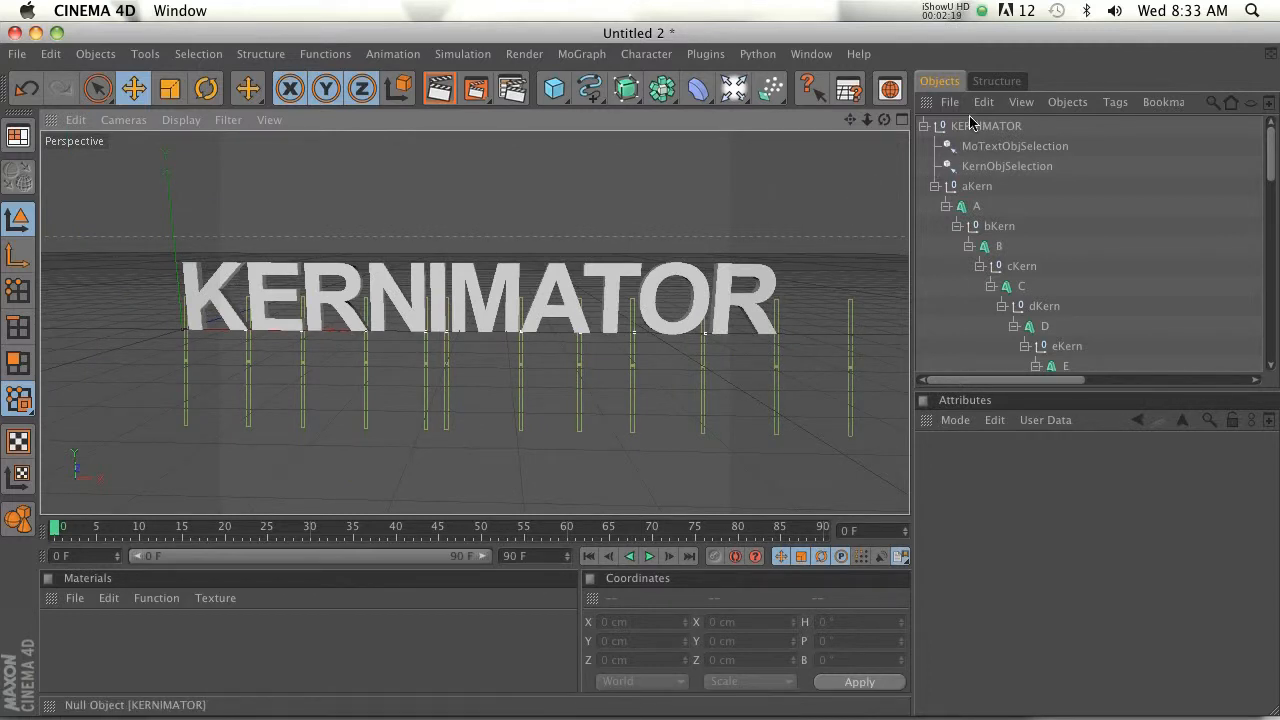
left_click(976, 206)
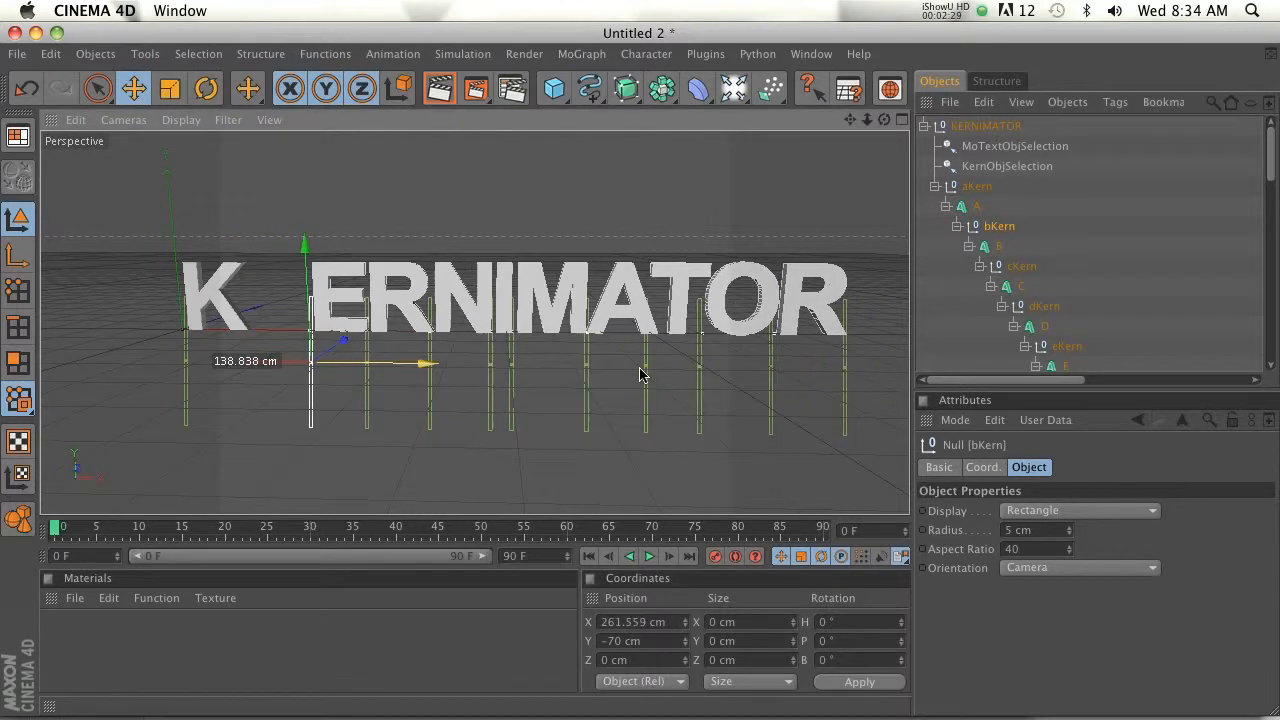
Step: Drag bKern back along X to restore K–E spacing and select the KERNIMATOR null
left_click_drag(410, 362, 384, 362)
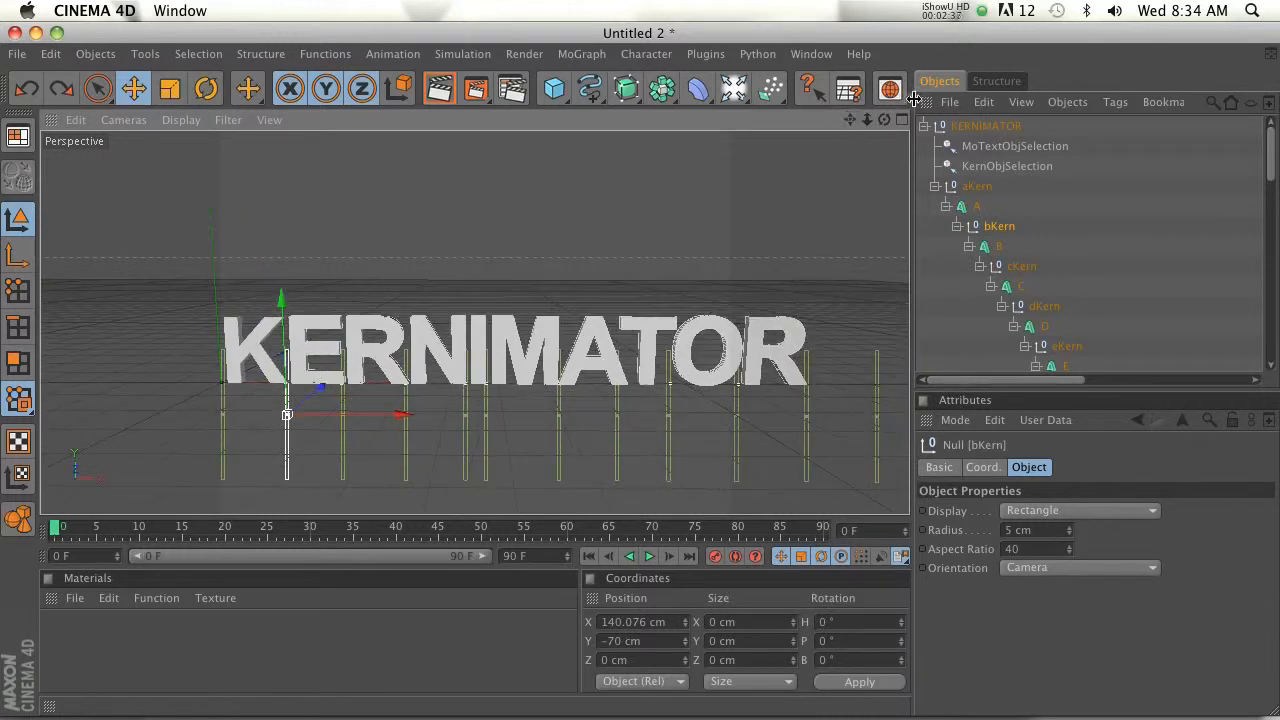
left_click(984, 124)
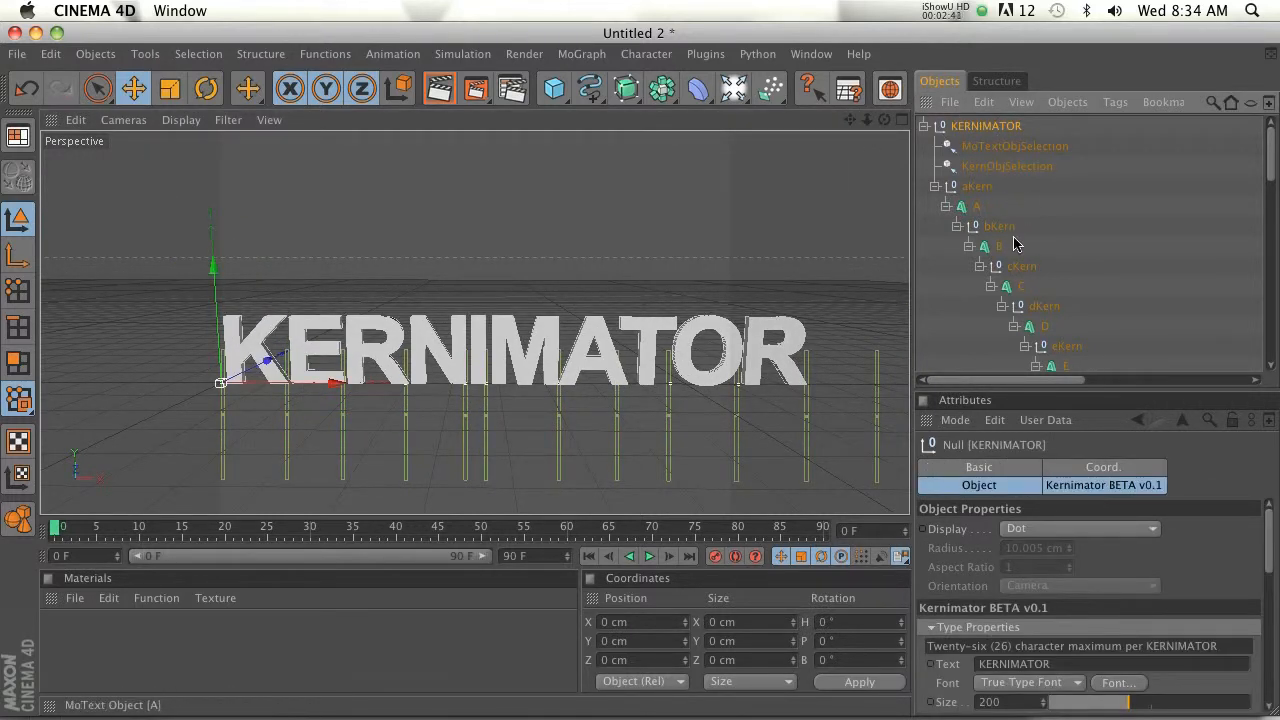
Step: Replace the rig's Text field content KERNIMATOR with the name Joren
left_click(1012, 664)
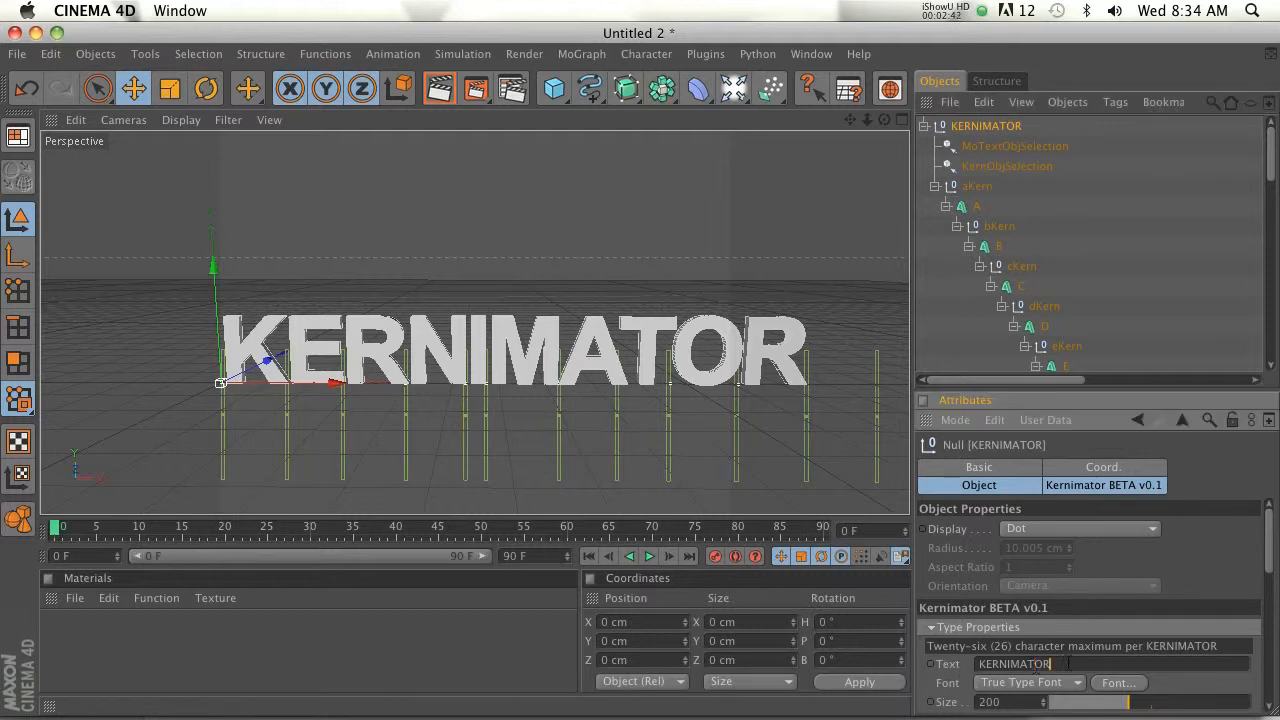
type("loren")
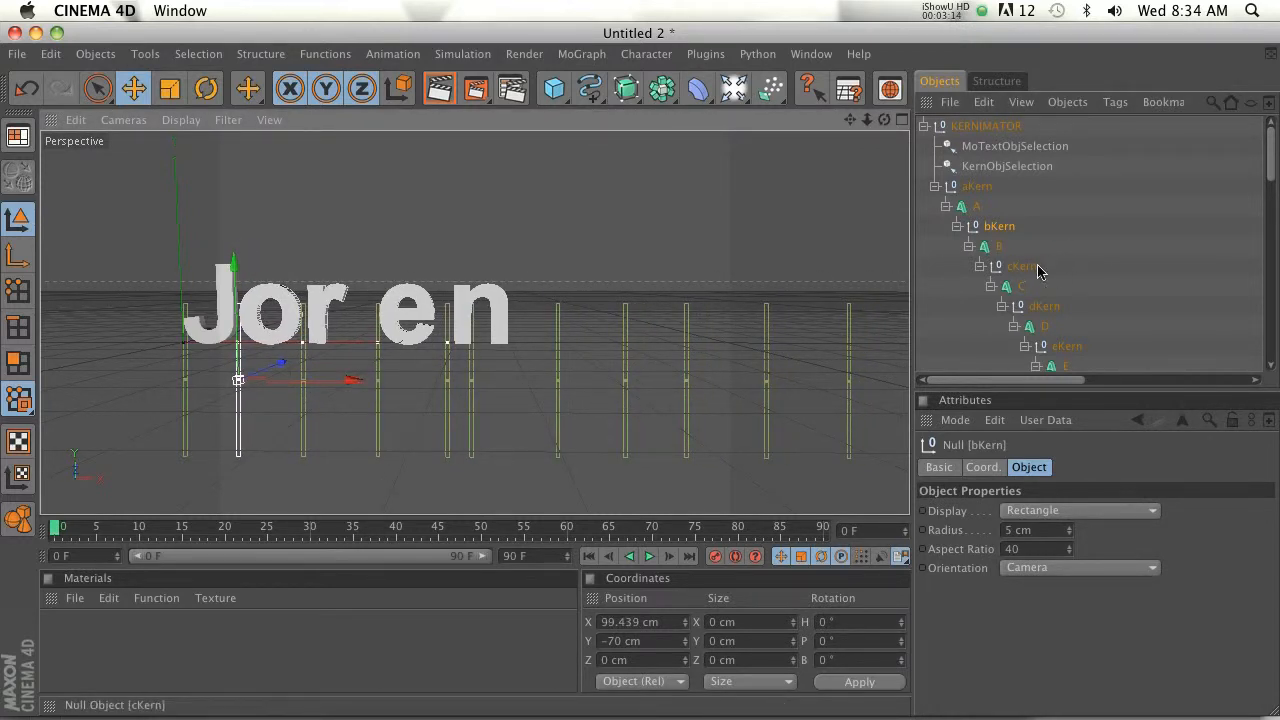
Step: Drag the next Kern null along X so the r–e gap in Joren closes evenly
left_click(1044, 306)
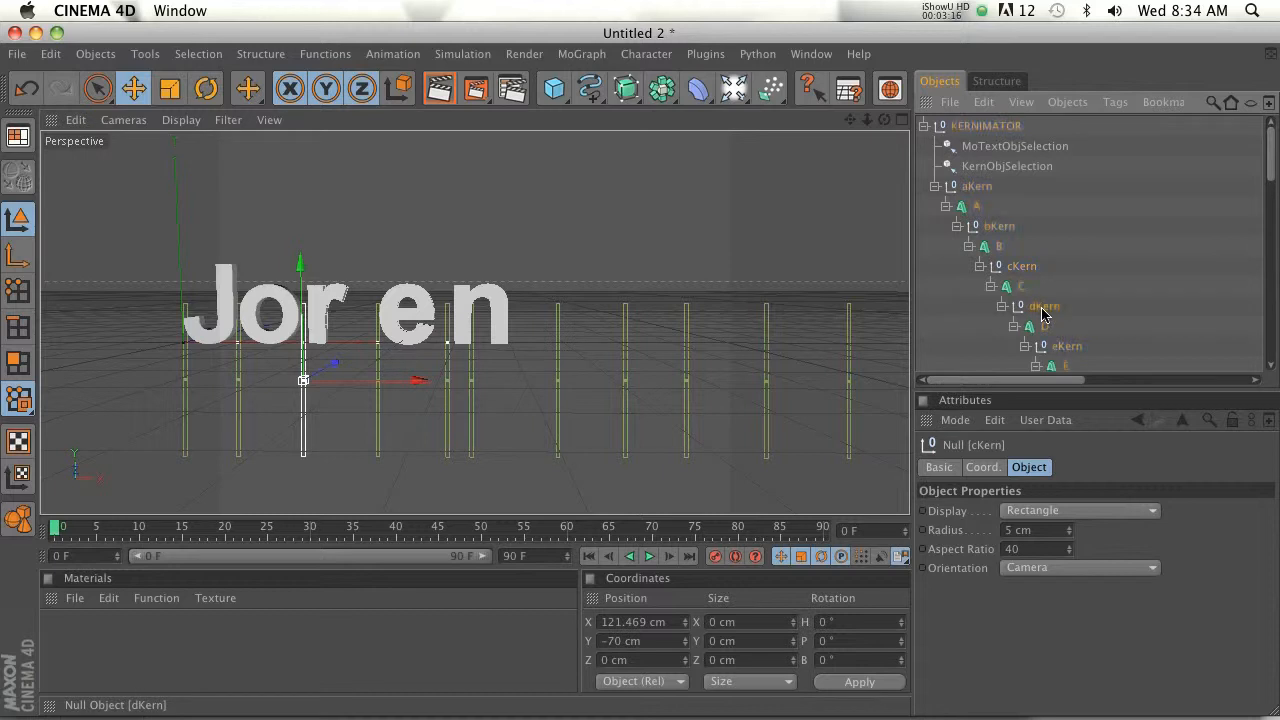
left_click_drag(304, 380, 460, 384)
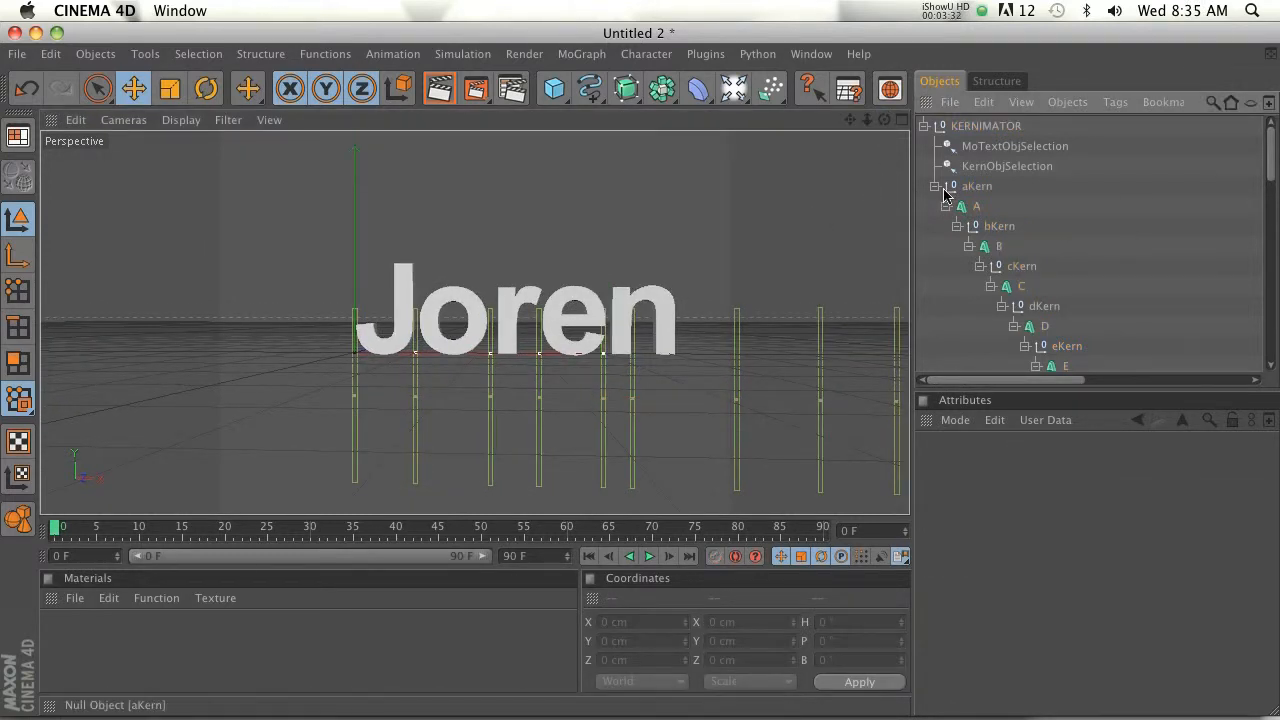
Step: Collapse aKern and the KERNIMATOR null back to the top-level object
left_click(936, 186)
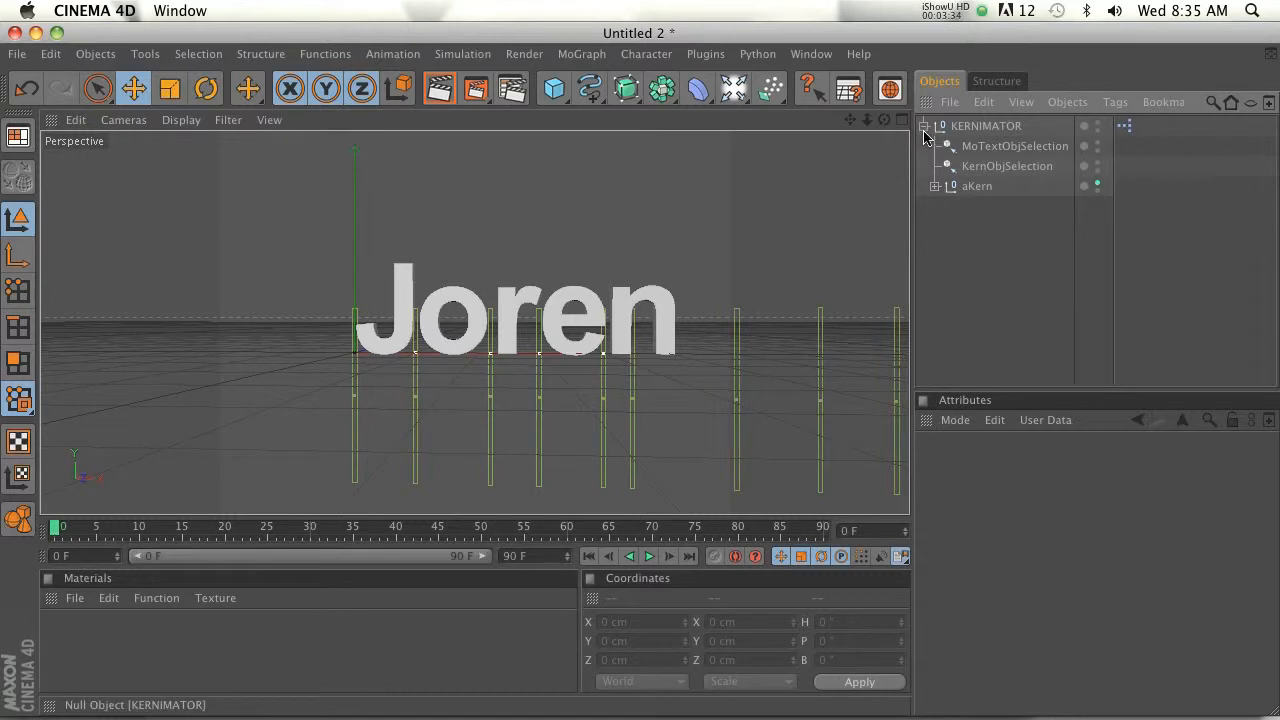
left_click(928, 126)
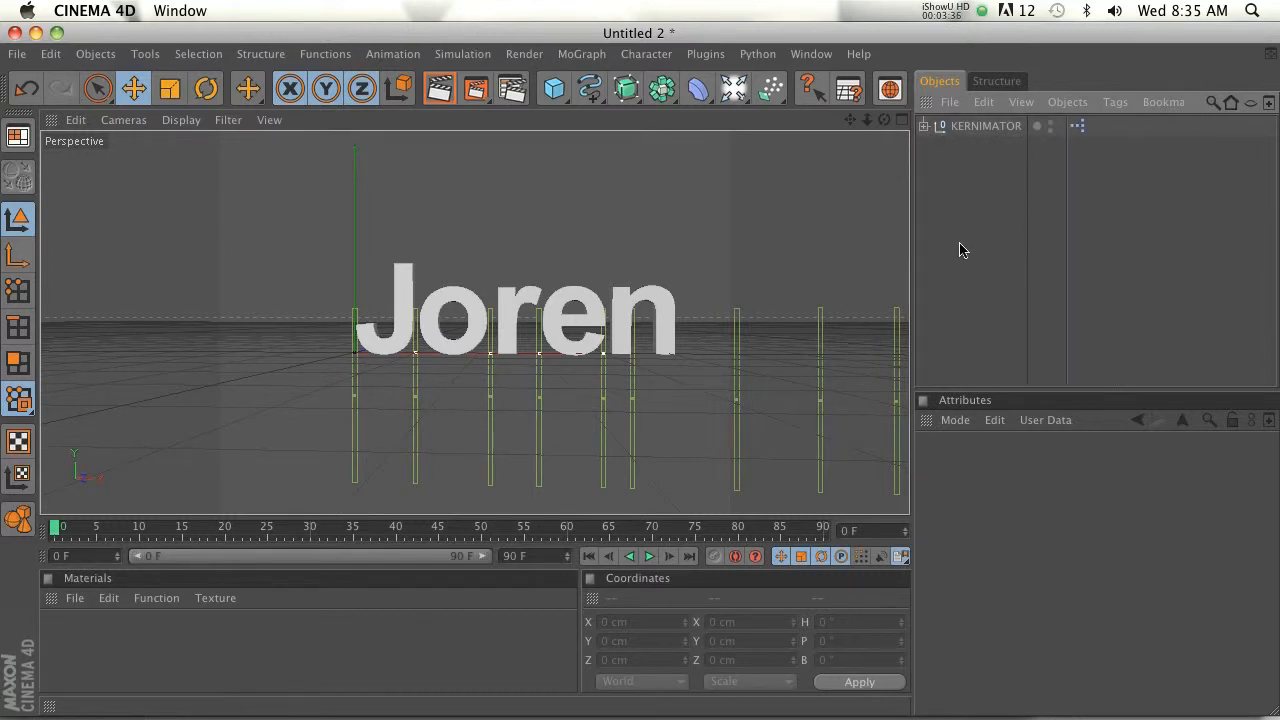